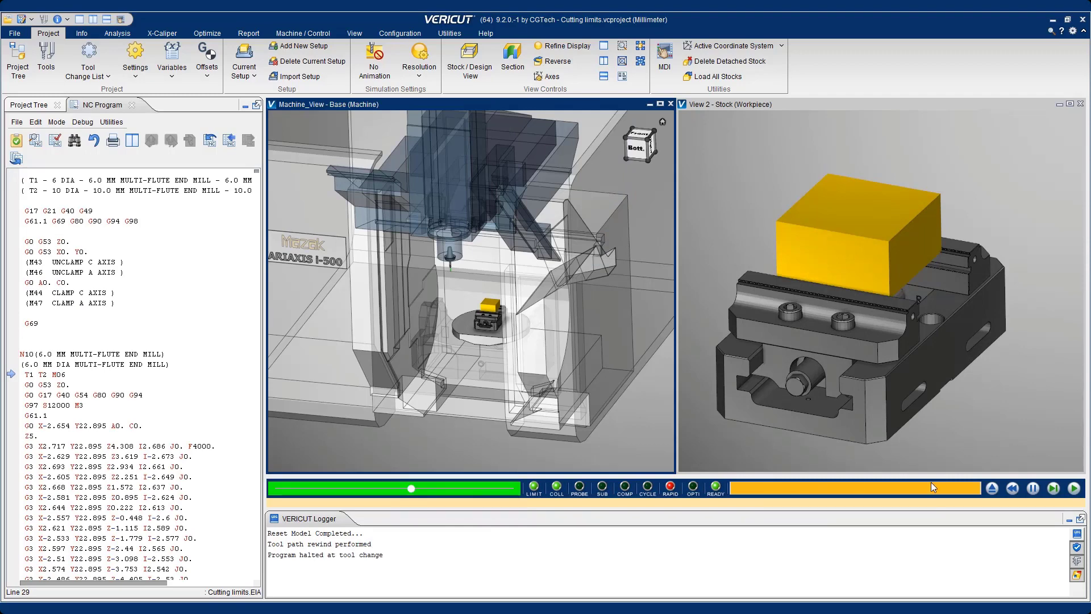
Show the 6.0 mm Multi-Flute End Mill (tool 1) in the Tool Manager.
click(1073, 487)
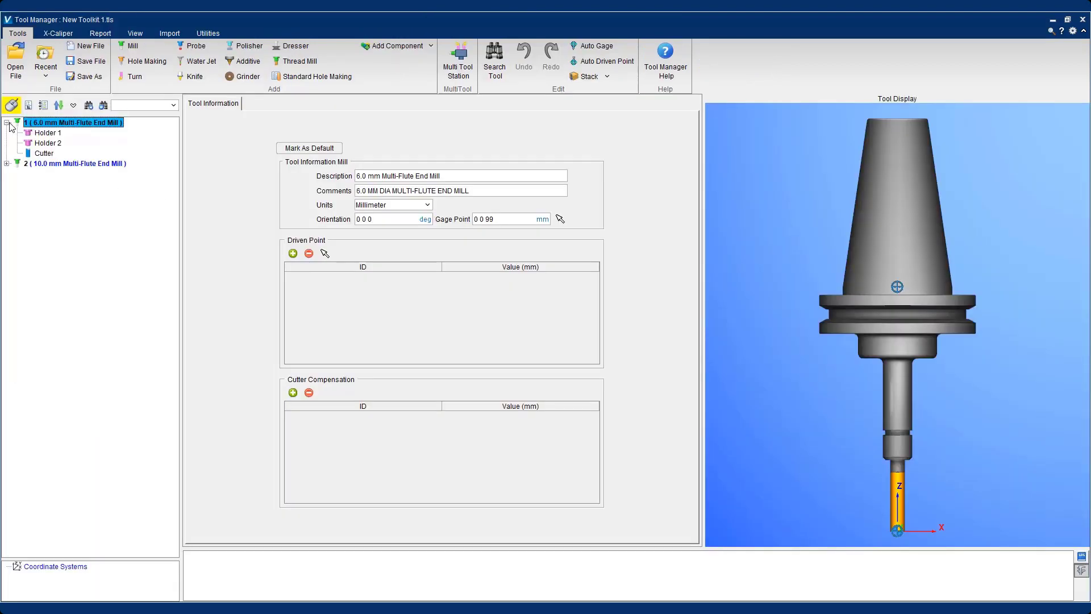
Add an Aluminum 6061-T6511 cutting-limits record to tool 1's cutter.
right_click(43, 153)
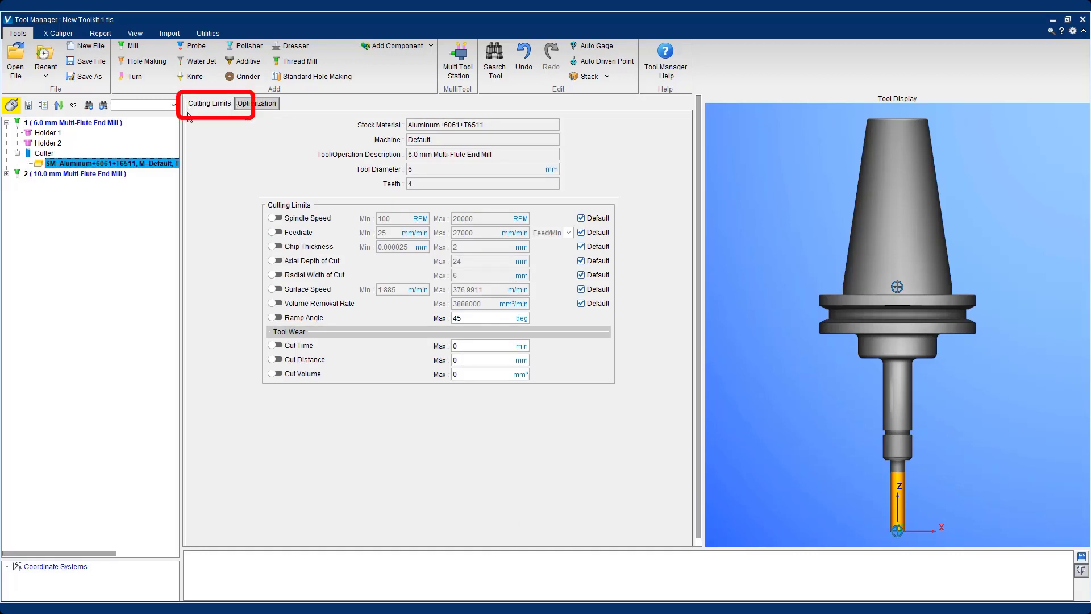
mouse_move(240, 270)
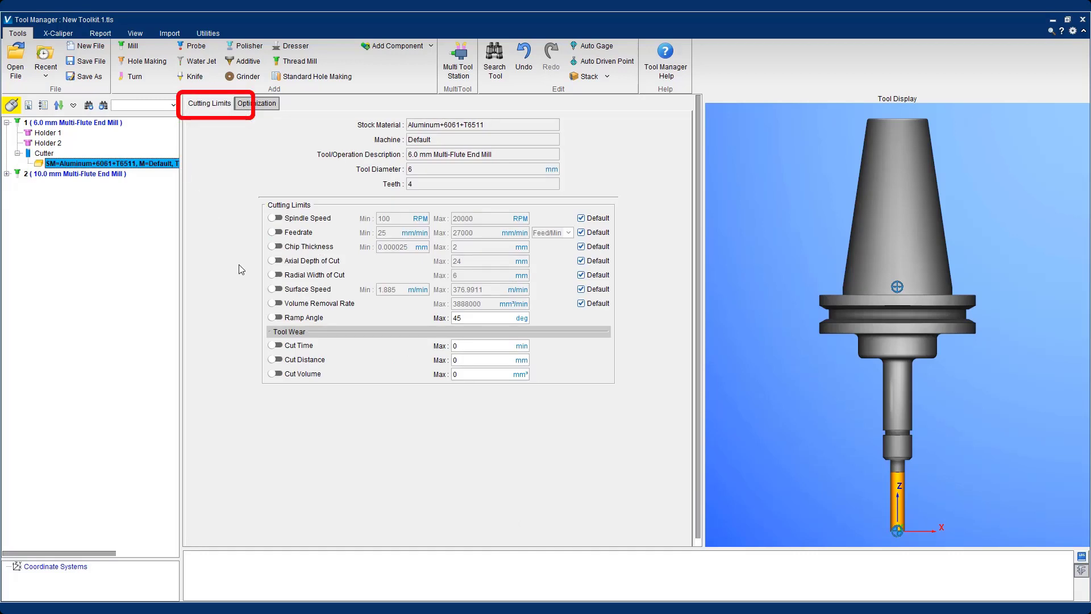
Enable a 3° maximum ramp angle and a non-default maximum chip thickness limit.
click(272, 317)
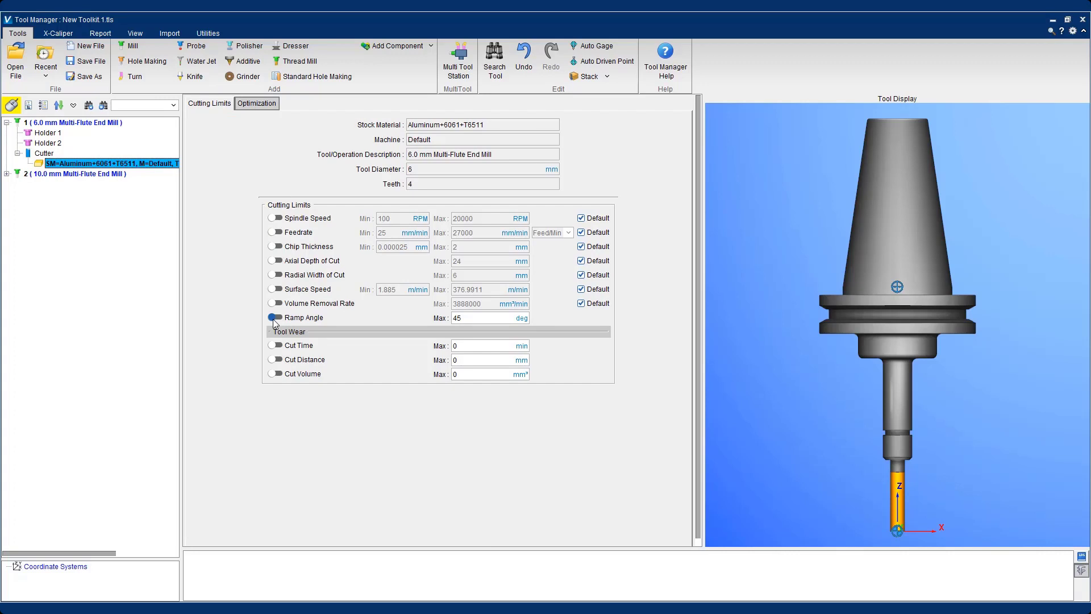
click(272, 317)
text(3)
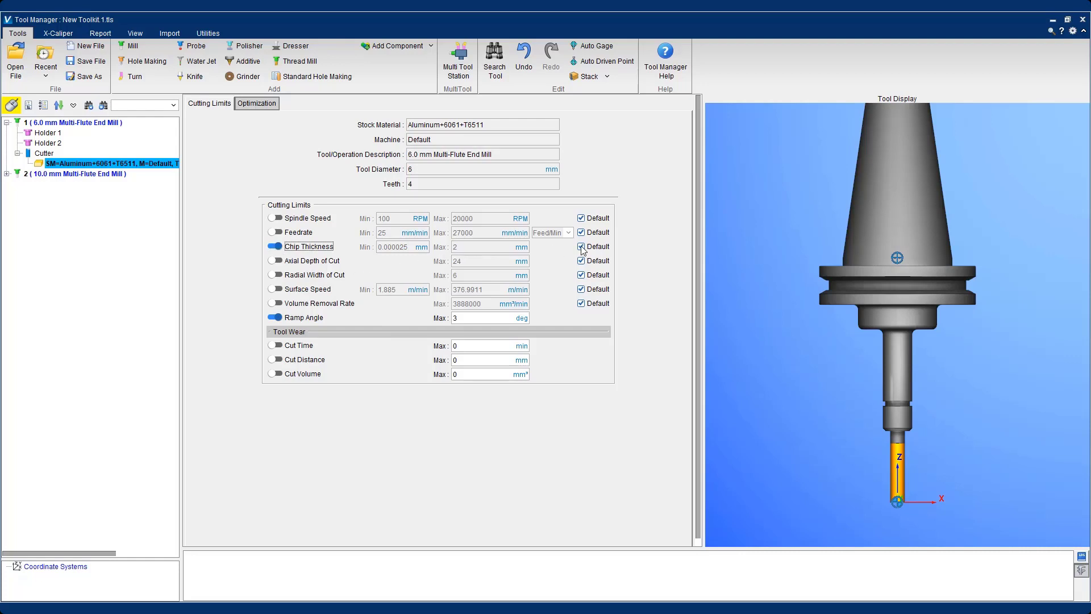
click(580, 246)
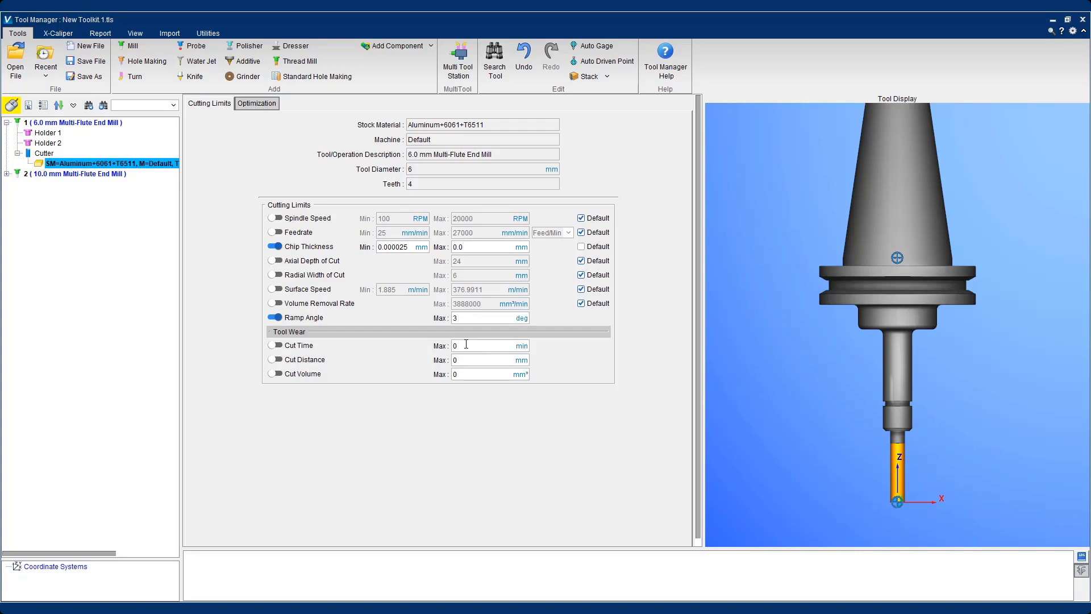
Enter 0.08 mm chip thickness, save the toolkit and return to the project.
text(0.08)
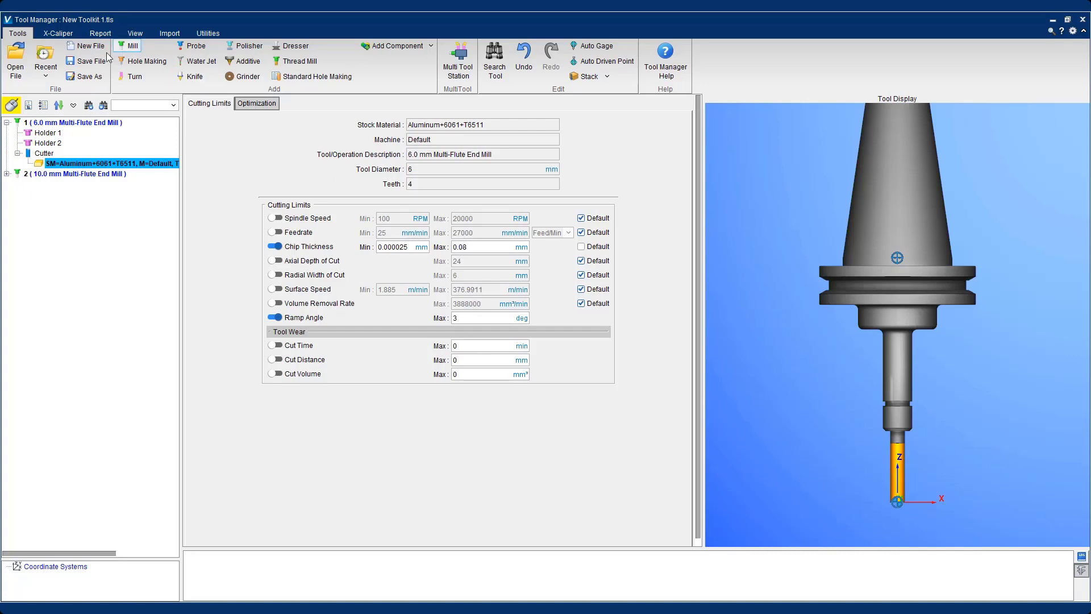
click(86, 61)
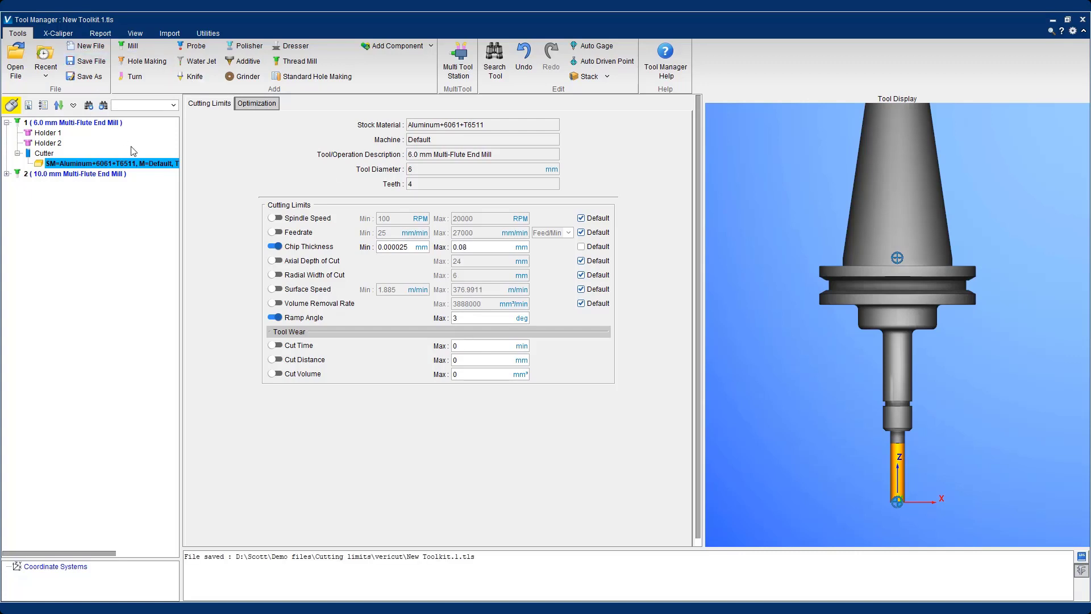
mouse_move(825, 32)
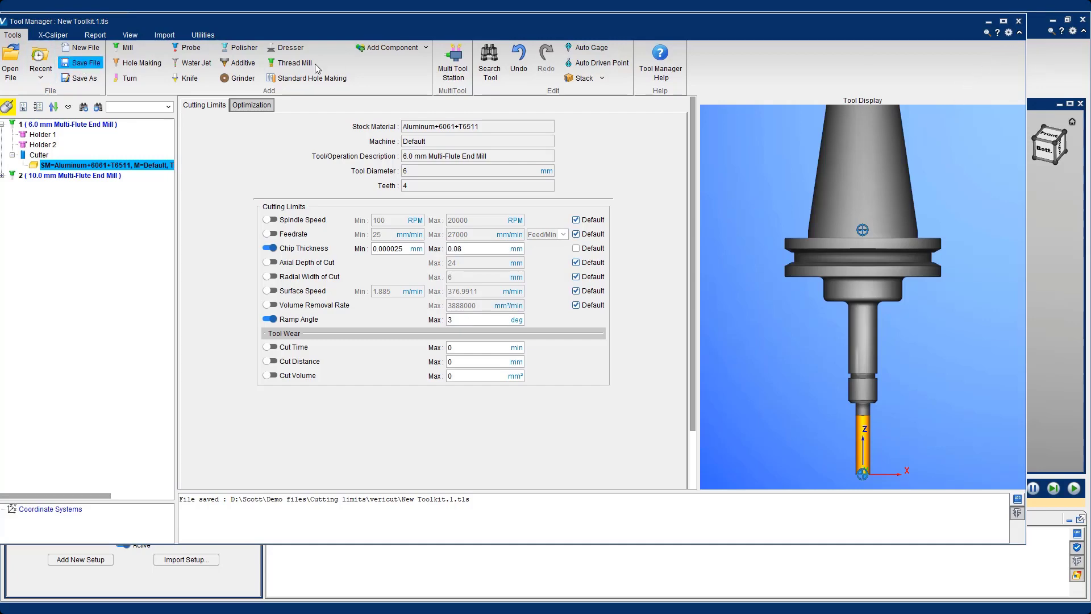
click(81, 62)
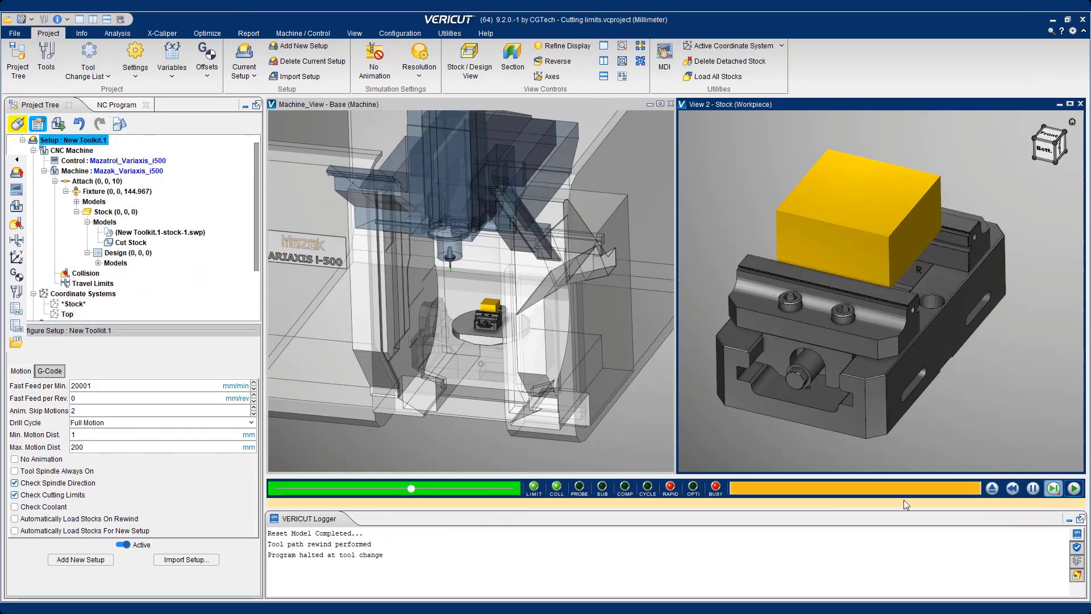
Play the simulation with the NC Program shown and animation speed raised.
click(1052, 487)
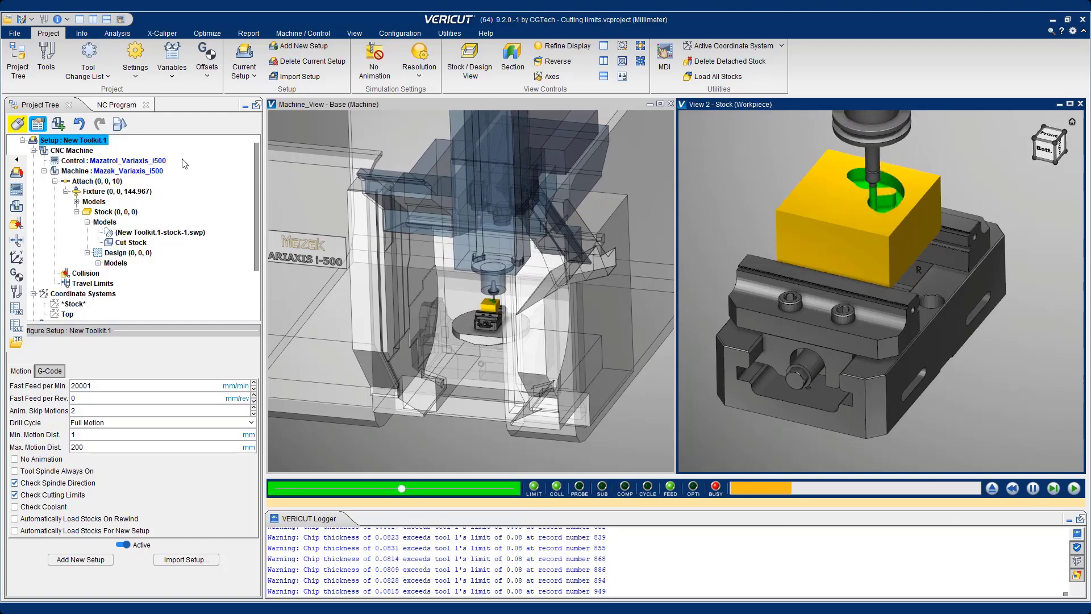
click(103, 104)
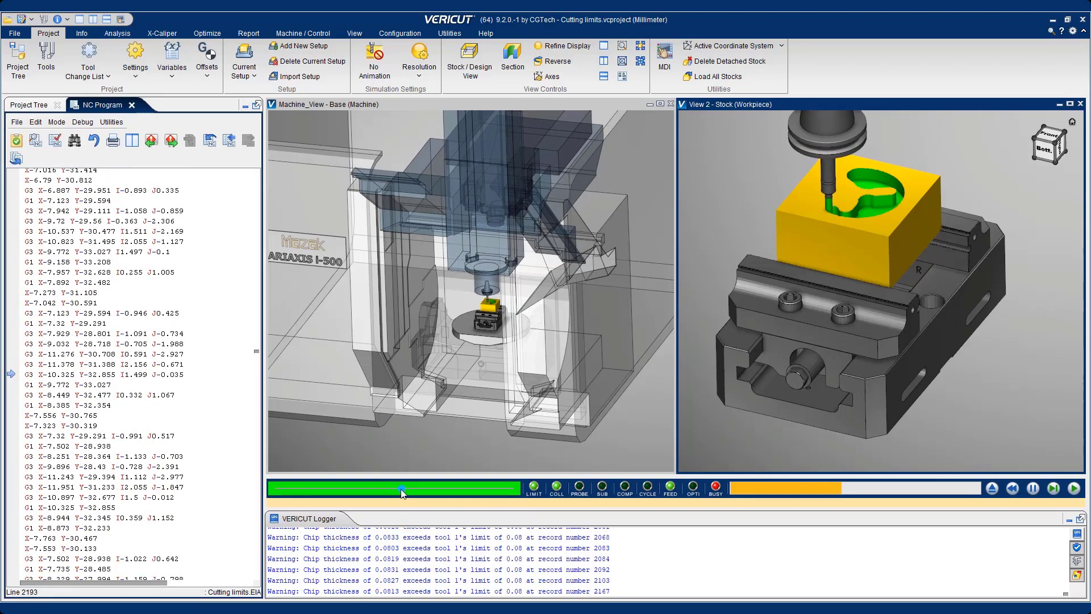
drag(400, 487, 455, 487)
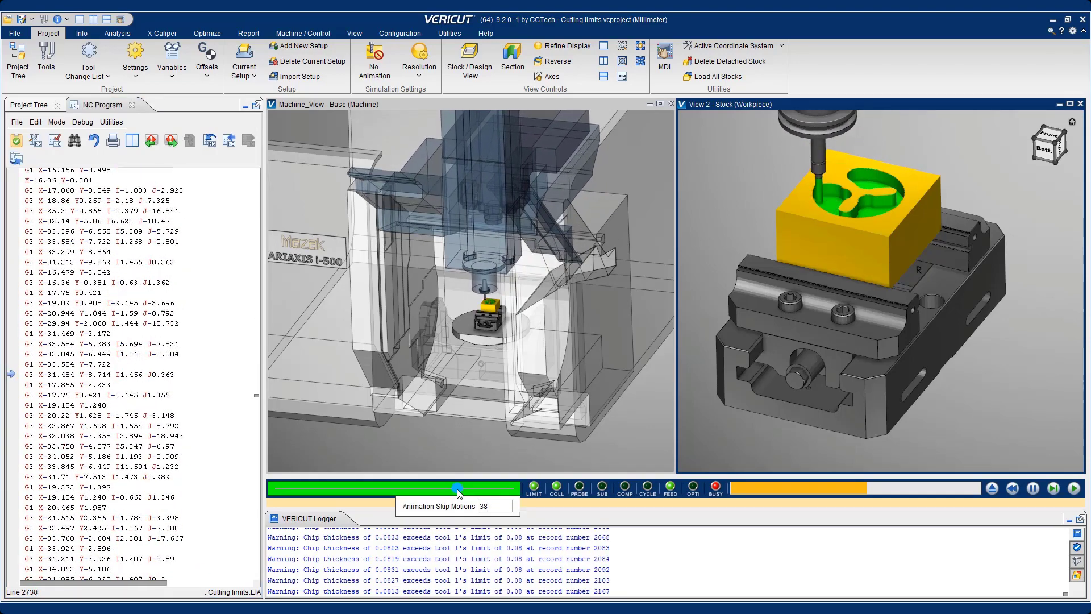